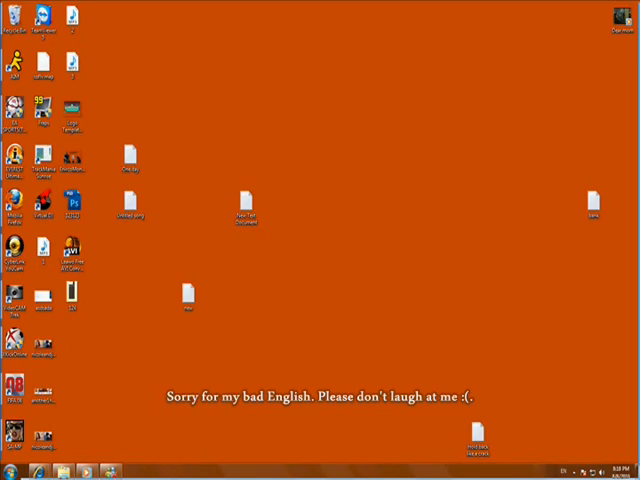
Step: Quit the Photoshop CS5 trial screen and relaunch Photoshop to continue
click(72, 292)
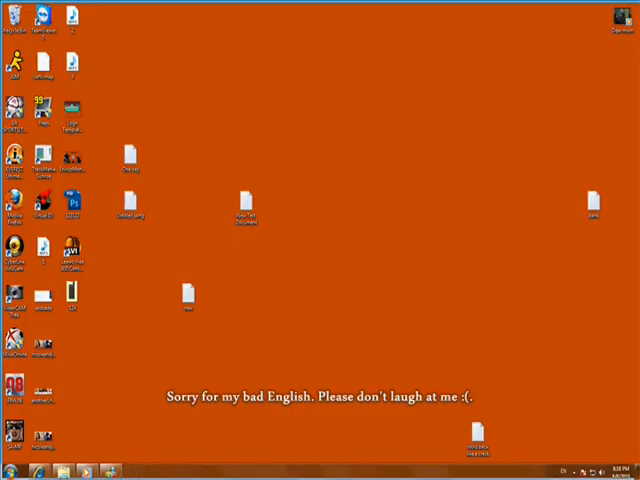
click(12, 468)
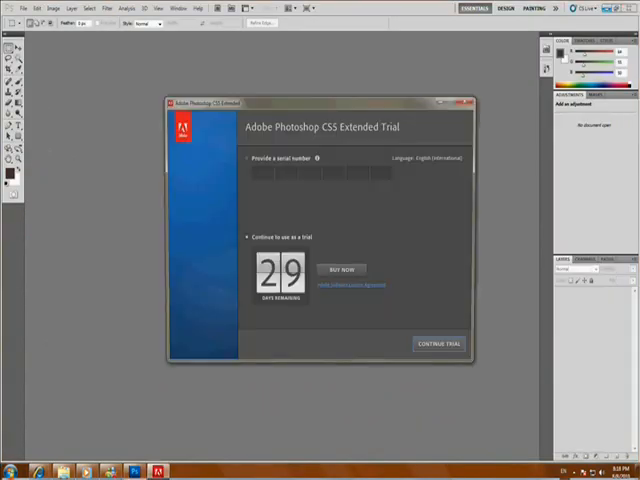
click(472, 100)
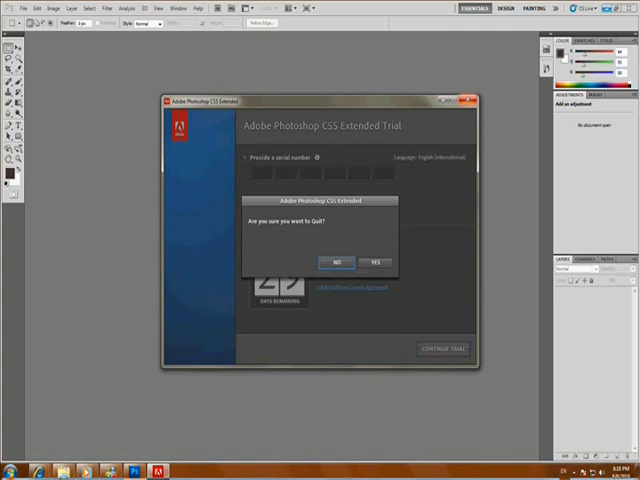
click(376, 260)
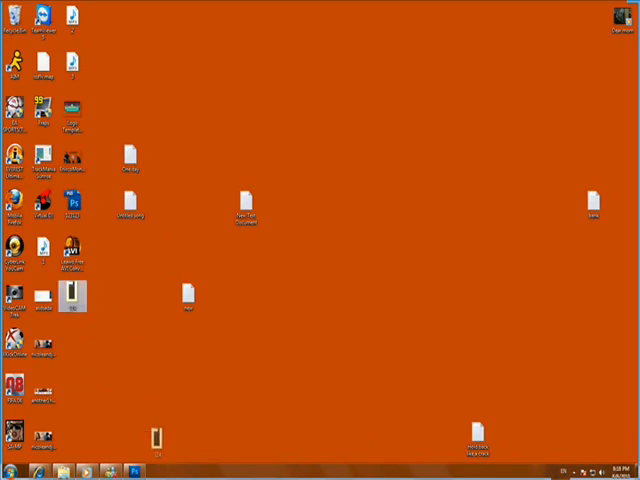
click(130, 468)
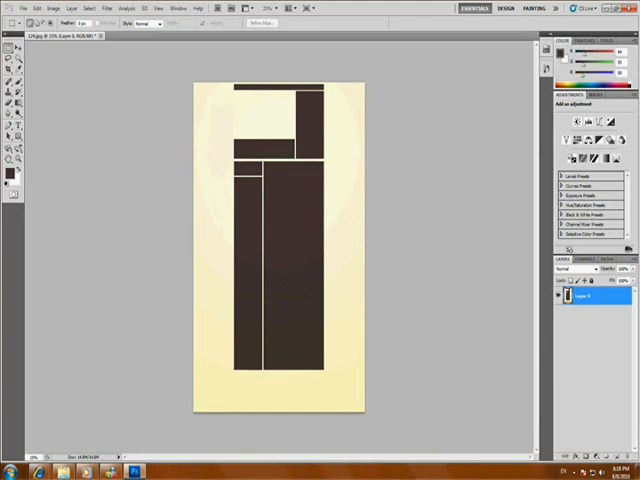
mouse_move(12, 60)
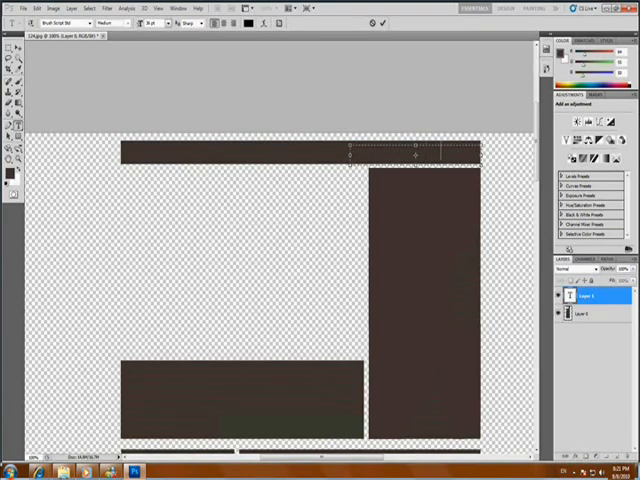
Step: Add the text 'Please Subscribe' with its arrow in the top bar and commit it
text(Please Subscribe)
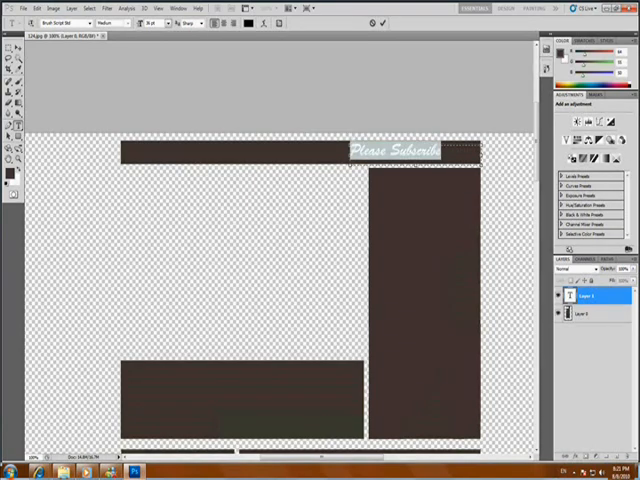
click(400, 152)
text(<-- )
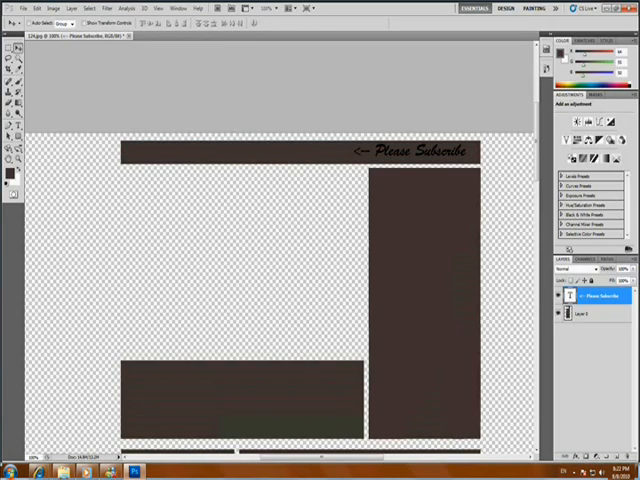
Step: Add a red Stroke layer style to the Please Subscribe text and review other effects
double_click(600, 296)
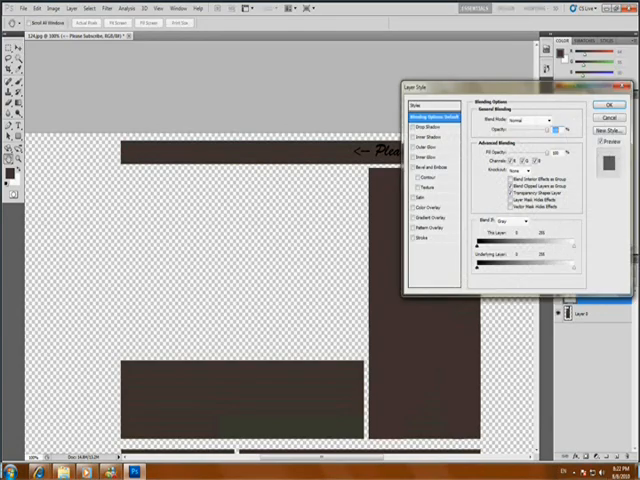
click(424, 236)
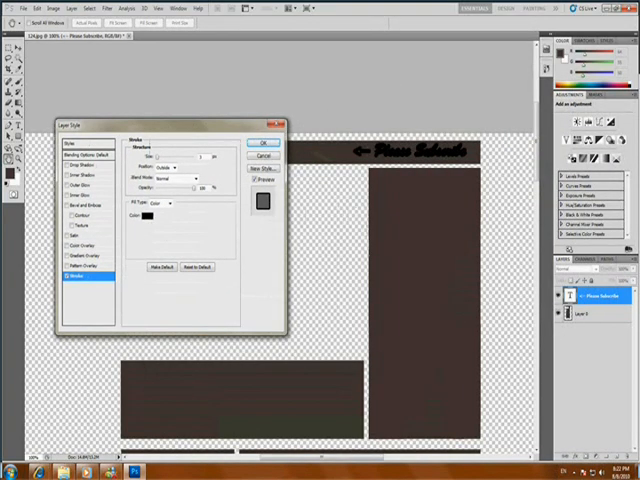
click(146, 216)
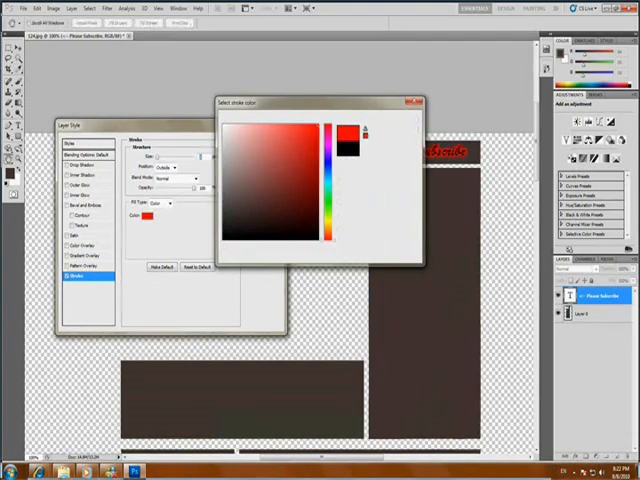
click(408, 100)
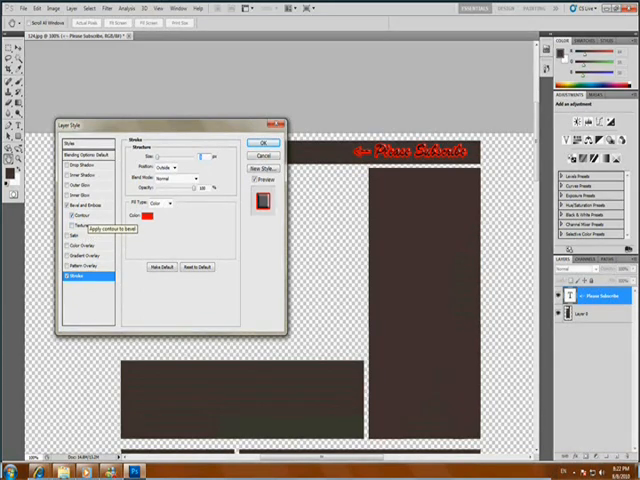
click(76, 216)
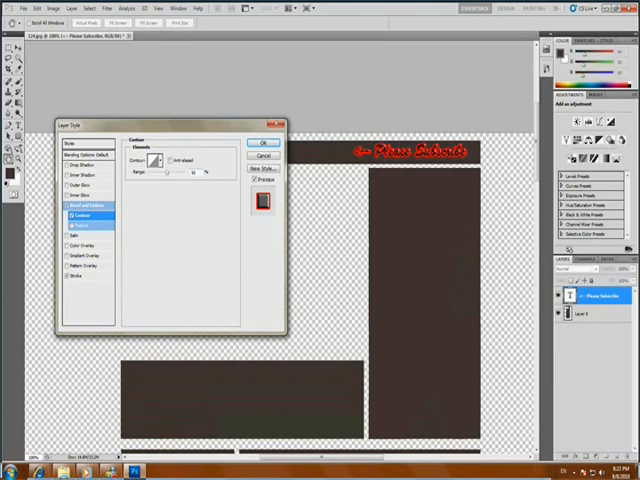
click(160, 160)
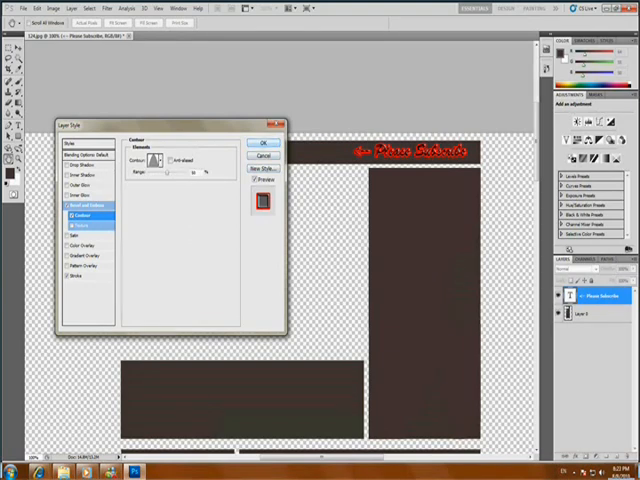
Step: Apply the layer style, then colour the channel name's first letter red
click(264, 144)
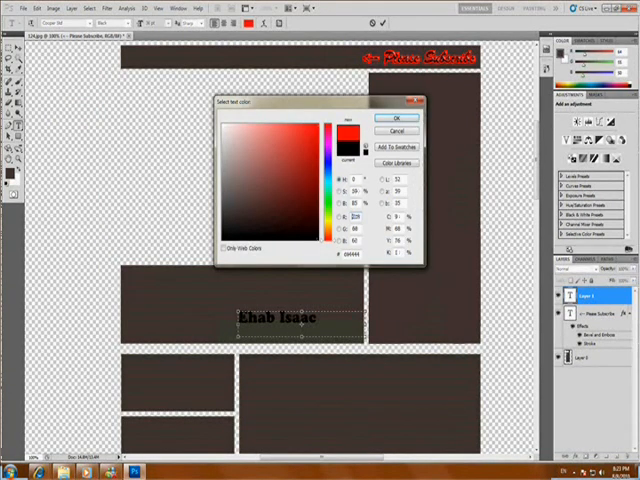
click(402, 118)
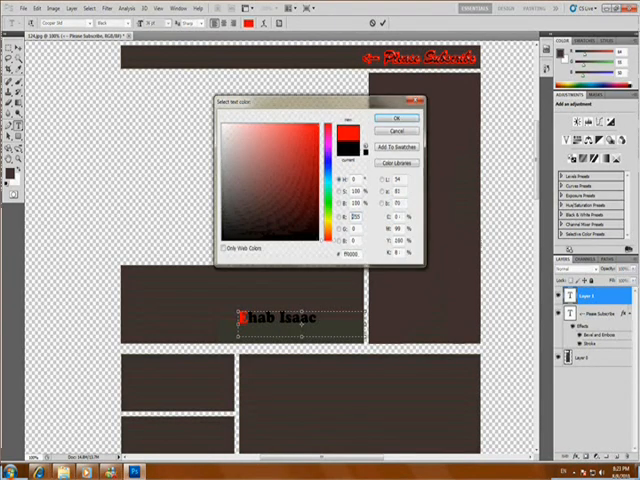
click(400, 118)
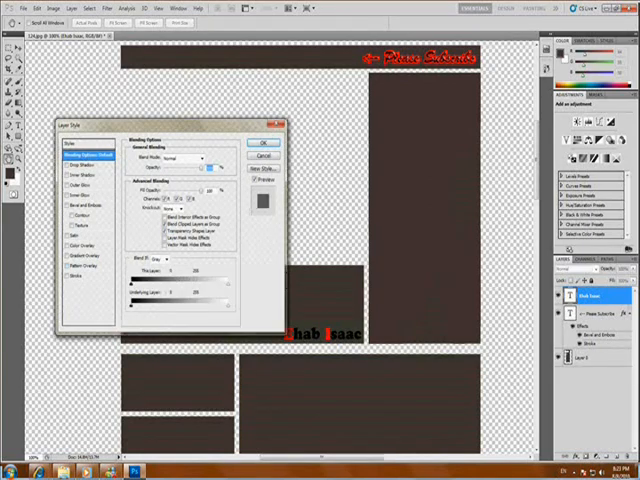
Step: Add a Stroke to the channel name, settle on red after trying orange, and apply it
click(76, 282)
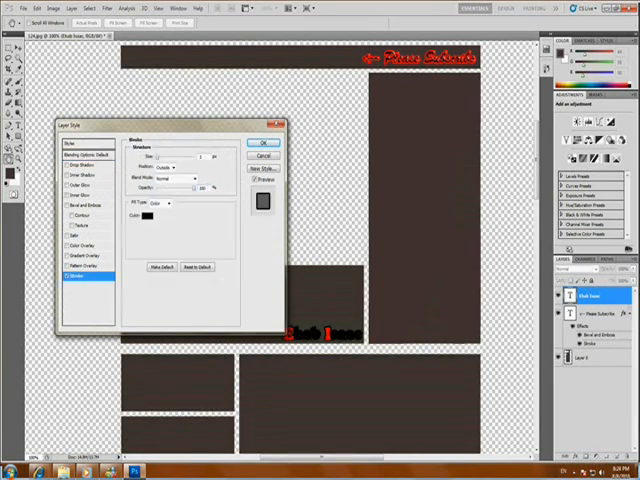
click(148, 216)
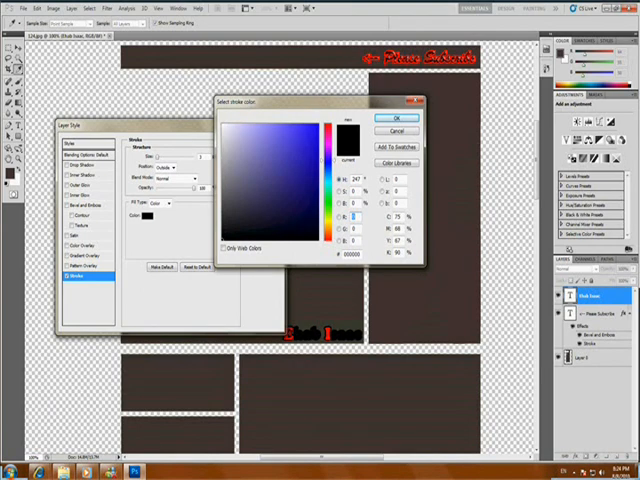
click(264, 136)
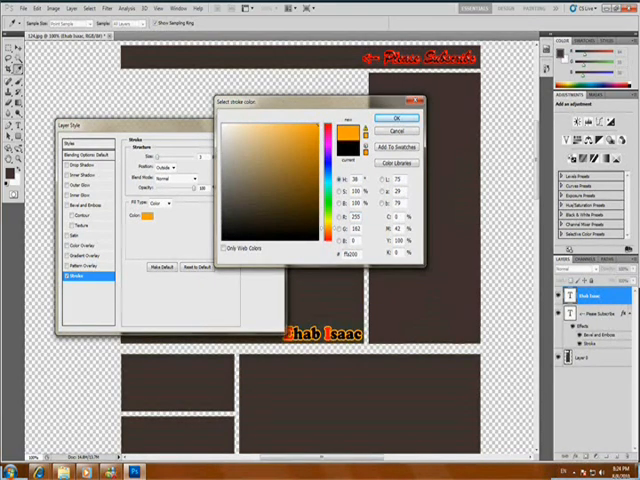
click(402, 118)
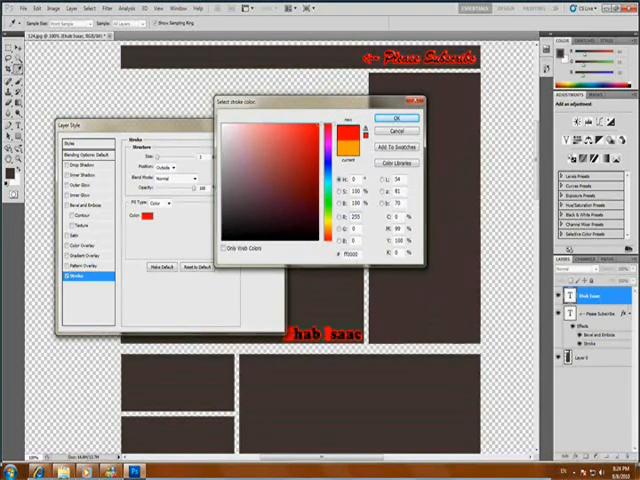
click(408, 118)
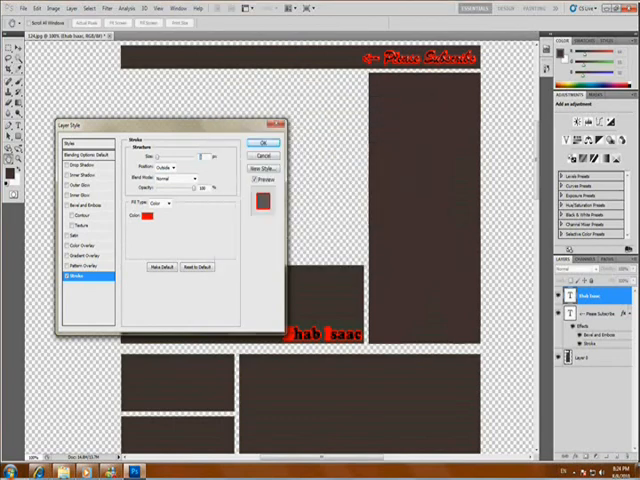
click(262, 144)
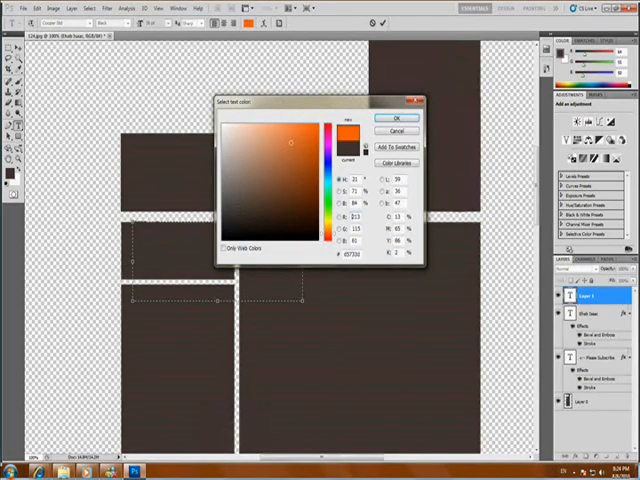
Step: Confirm the orange colour and add the text 'Welcome to my Page'
click(396, 118)
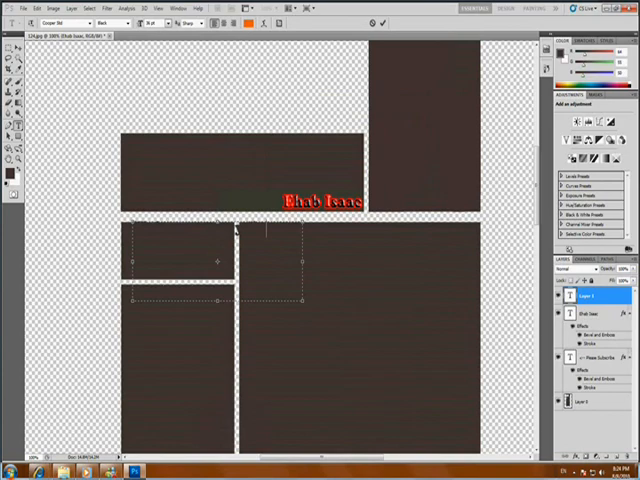
text(Welcome to my Page)
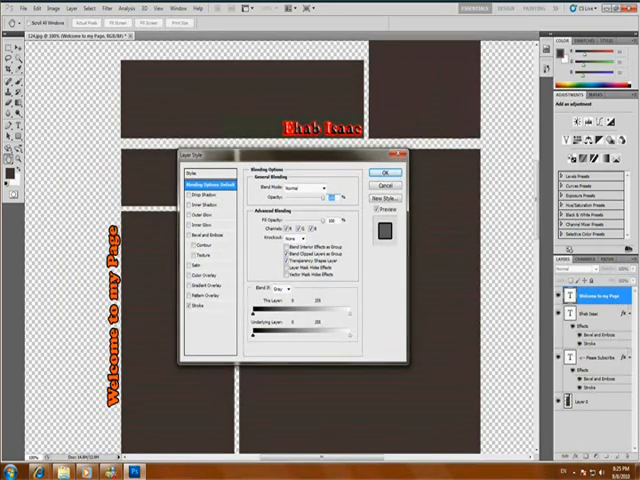
Step: Give 'Welcome to my Page' a red stroke and a Texture effect, then apply the effects
click(196, 306)
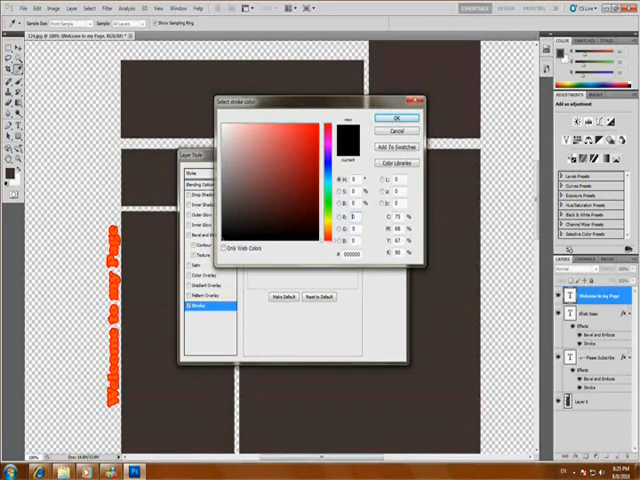
click(396, 116)
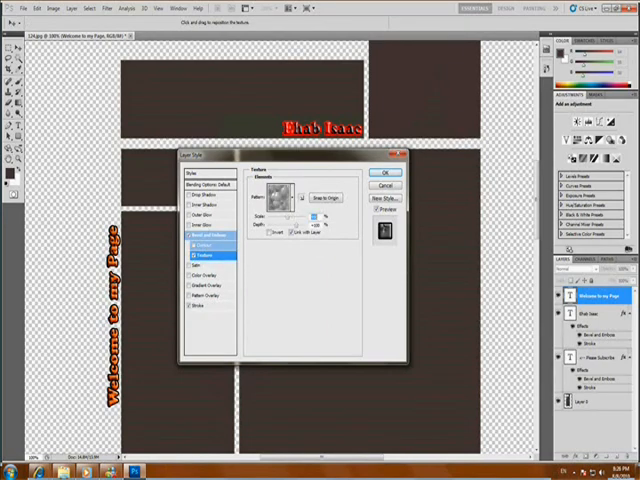
click(298, 198)
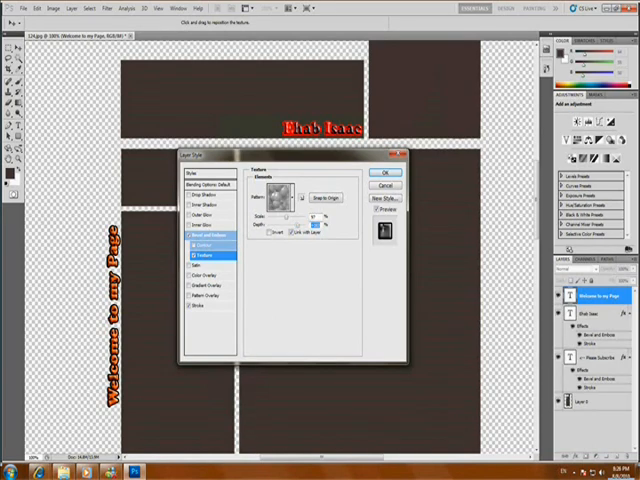
click(384, 172)
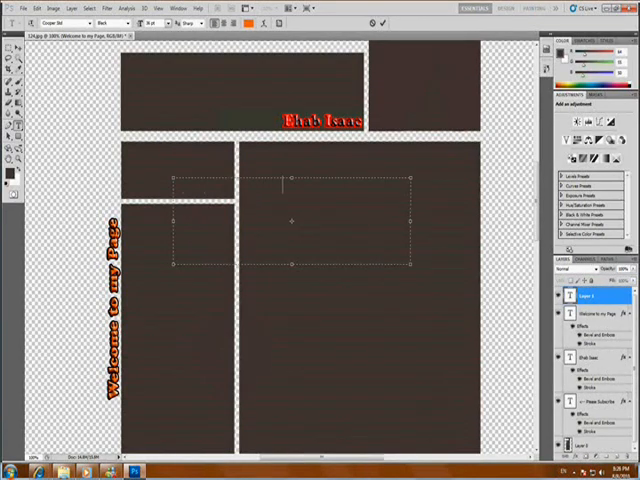
Step: Add the text 'Please Enjoy My Videos.' across the large panel
text(Please Enjoy My Videos.)
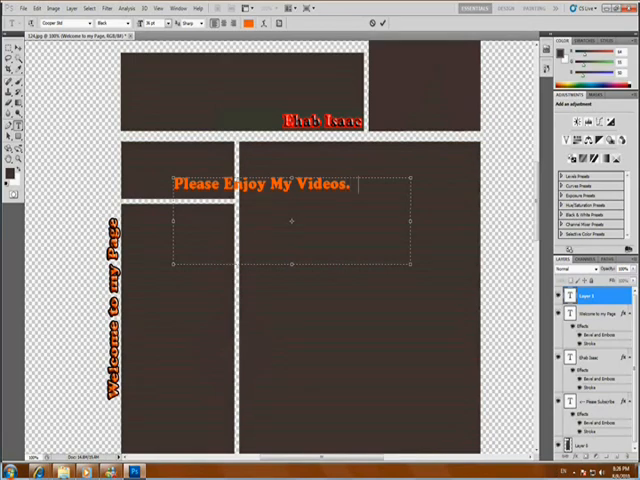
text(.)
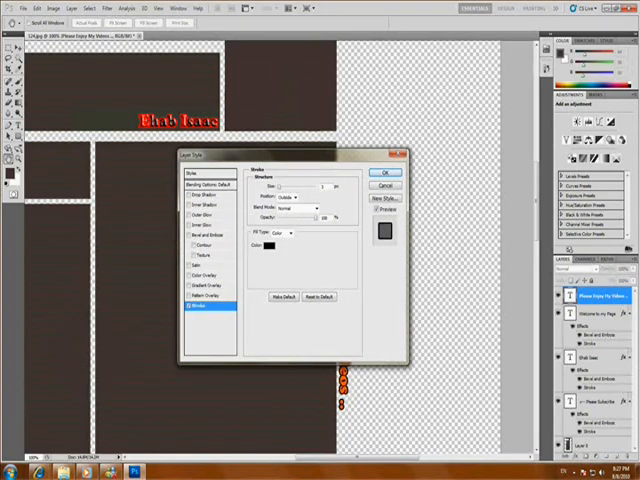
Step: Enable Texture and Contour effects under Bevel and Emboss for the text
click(200, 244)
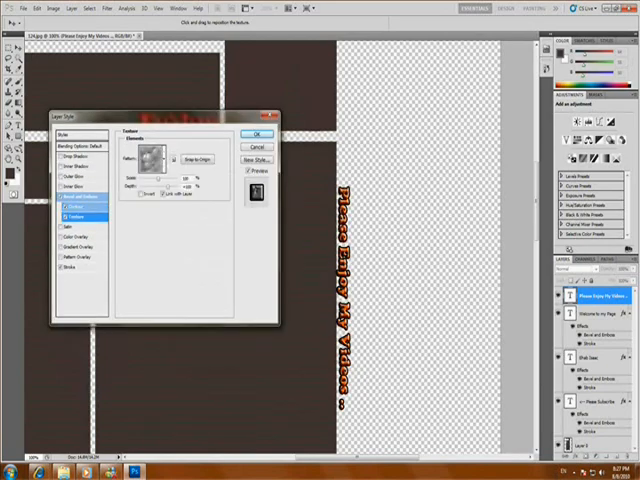
click(70, 206)
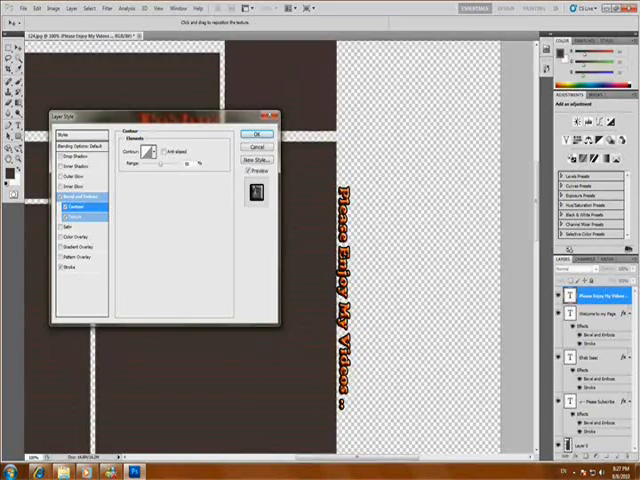